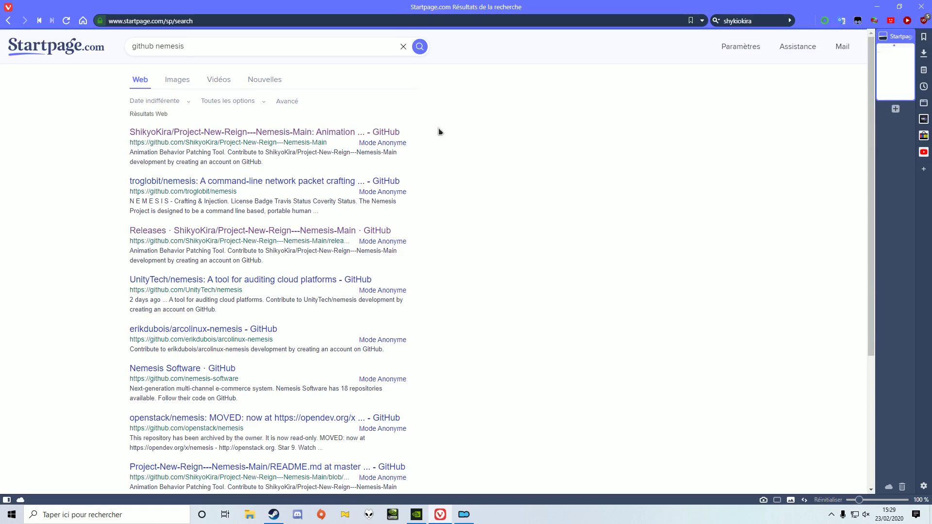
# Step: Download the Nemesis Unlimited Behavior Engine Beta .rar from the ShikyoKira Nemesis GitHub releases
pyautogui.click(266, 132)
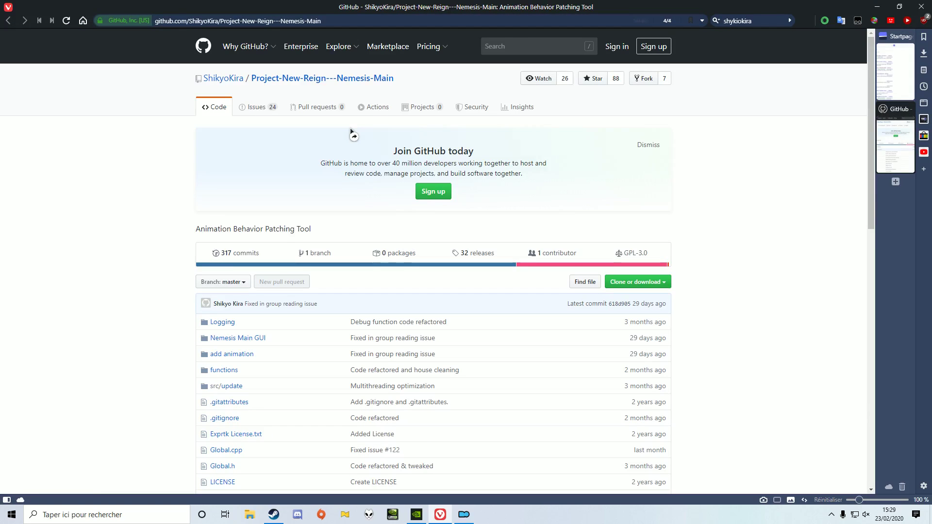
pyautogui.moveTo(360, 147)
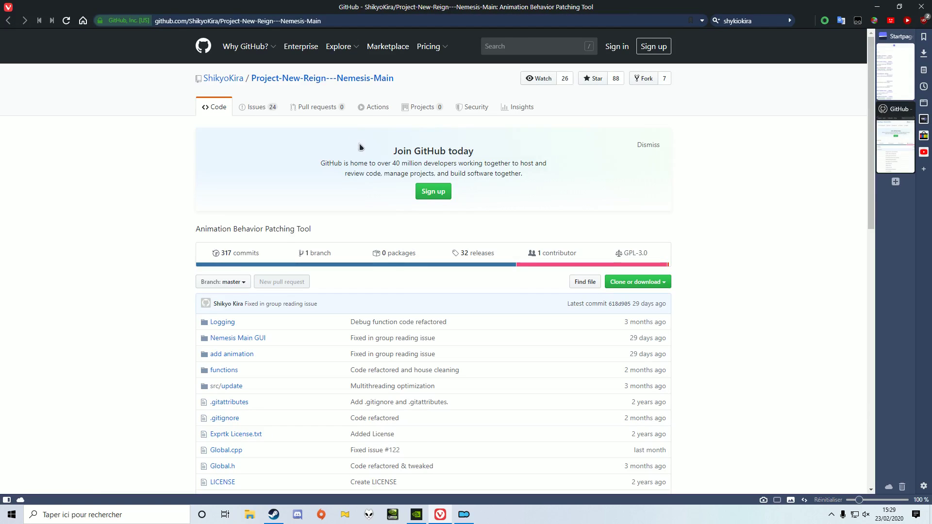
pyautogui.click(472, 252)
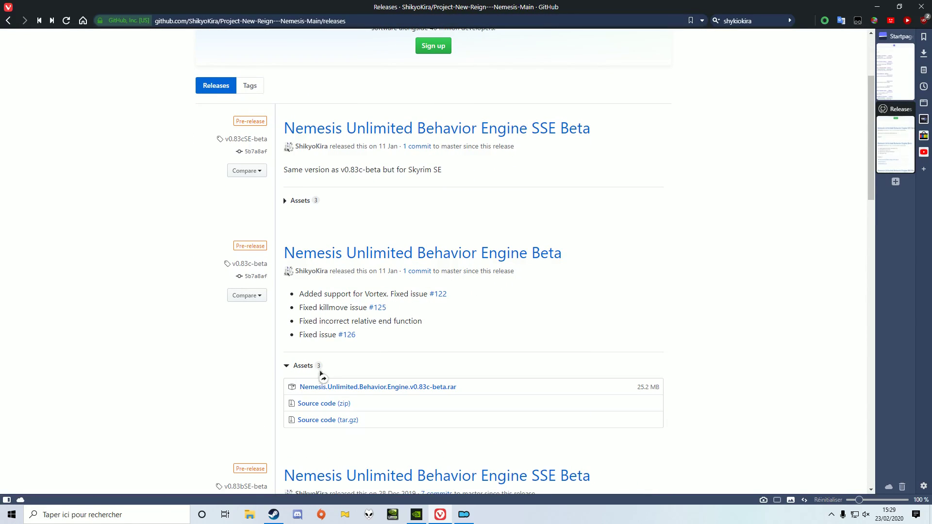
pyautogui.click(379, 387)
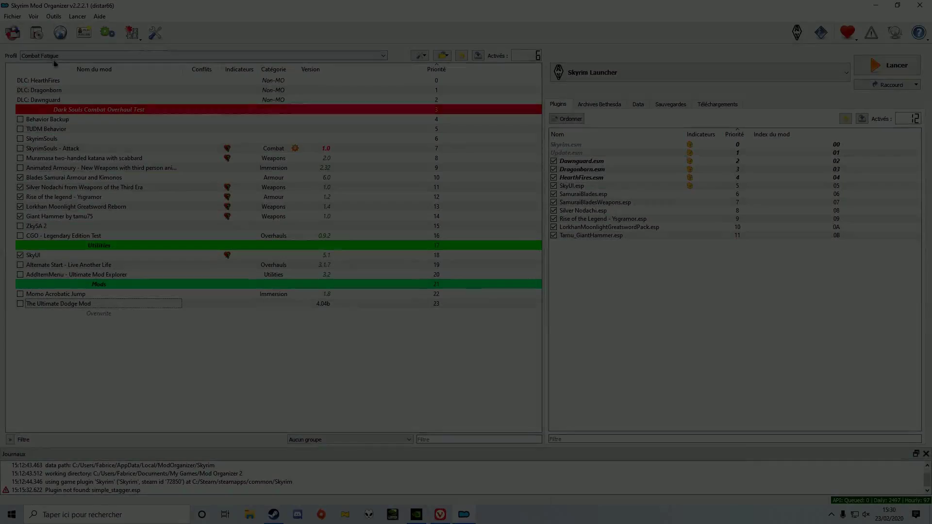
# Step: Add a new executable entry pointing to Nemesis Unlimited Behavior Engine.exe in Nemesis_Engine
pyautogui.click(12, 32)
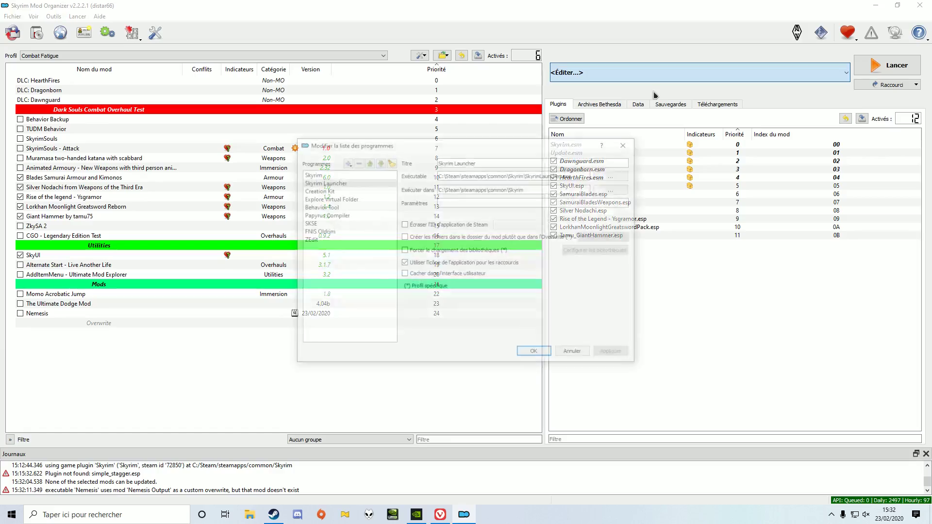
pyautogui.click(345, 162)
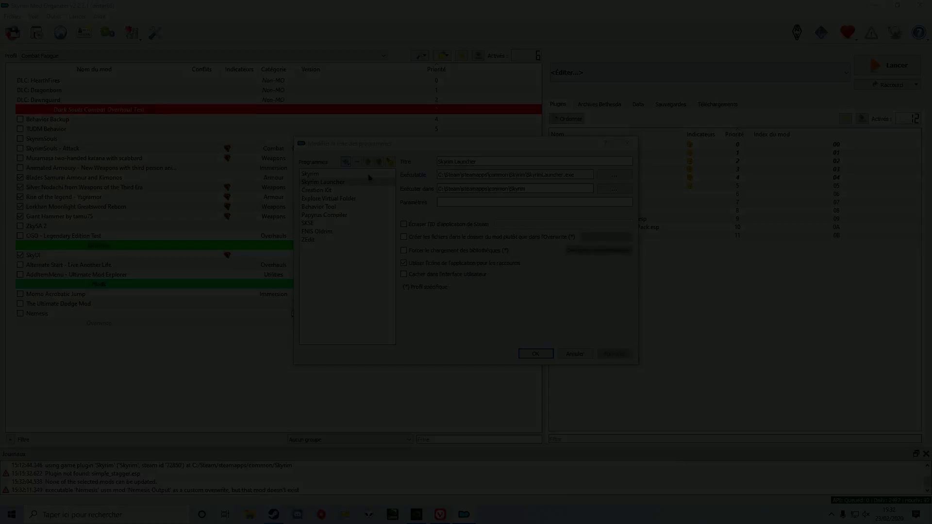
pyautogui.click(613, 175)
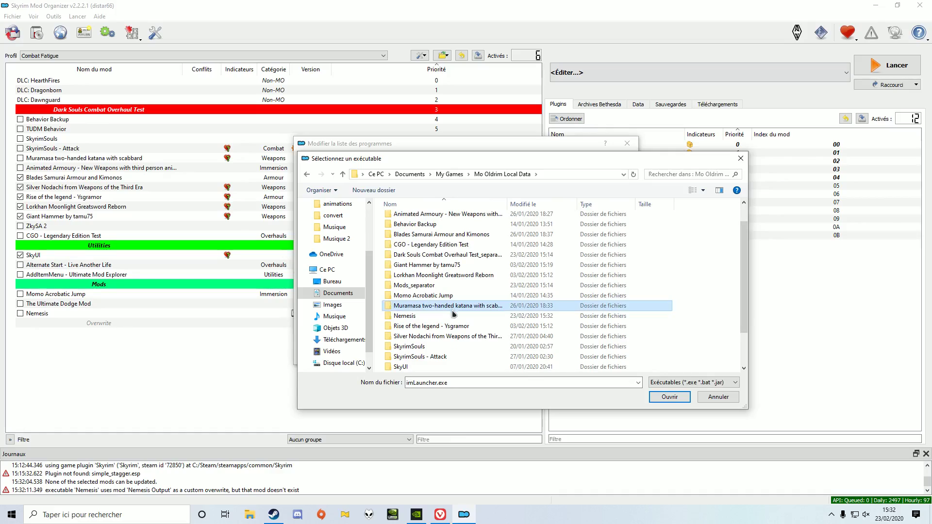
pyautogui.doubleClick(405, 316)
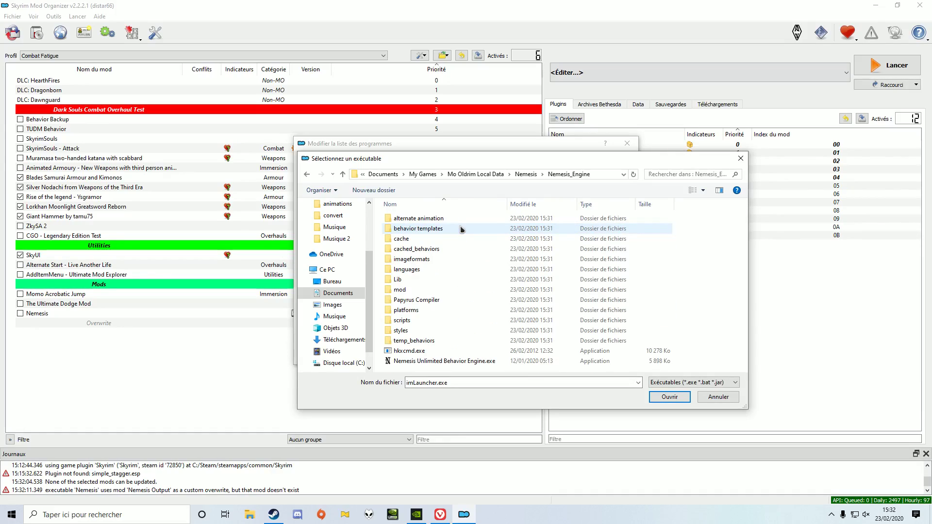
pyautogui.click(668, 397)
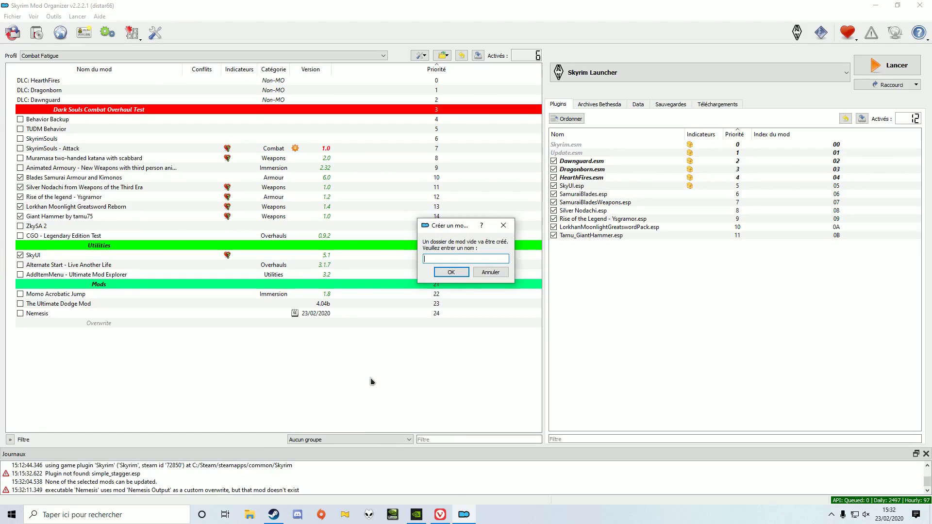
# Step: Name the new mod 'Nemesis' and save the Nemesis Unlimited Behavior Engine program entry
pyautogui.write('Nemesis')
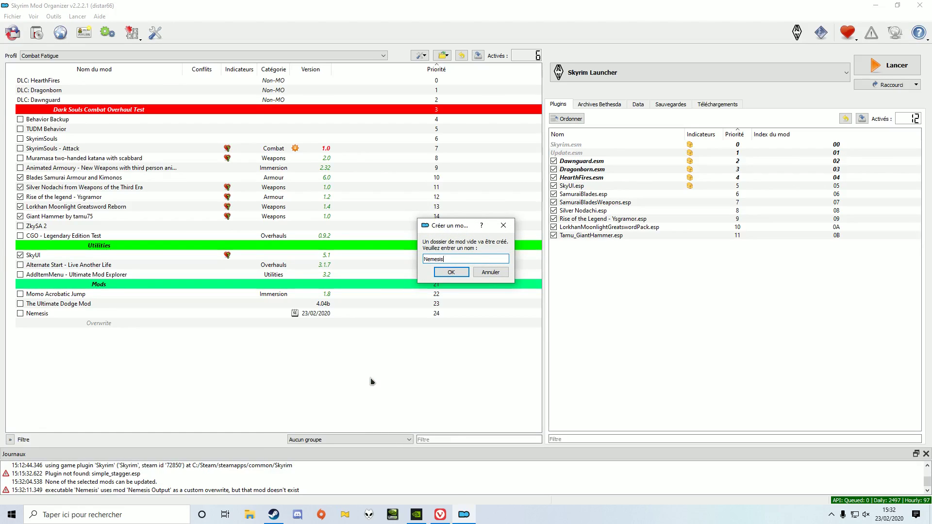
pyautogui.click(451, 272)
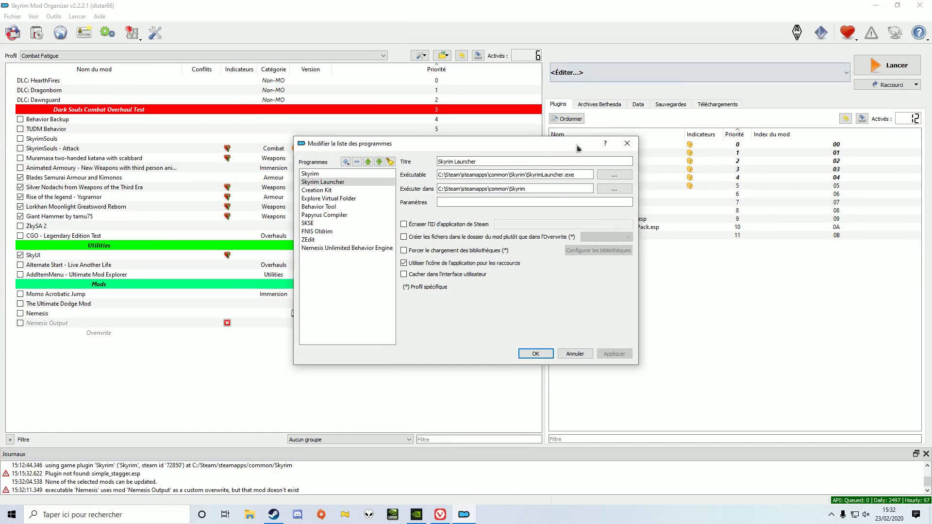
pyautogui.click(347, 248)
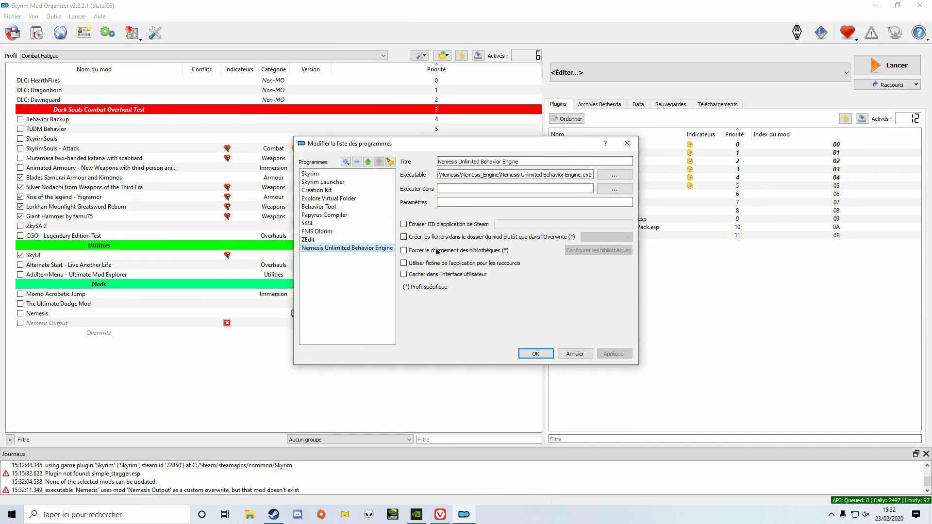
pyautogui.click(404, 237)
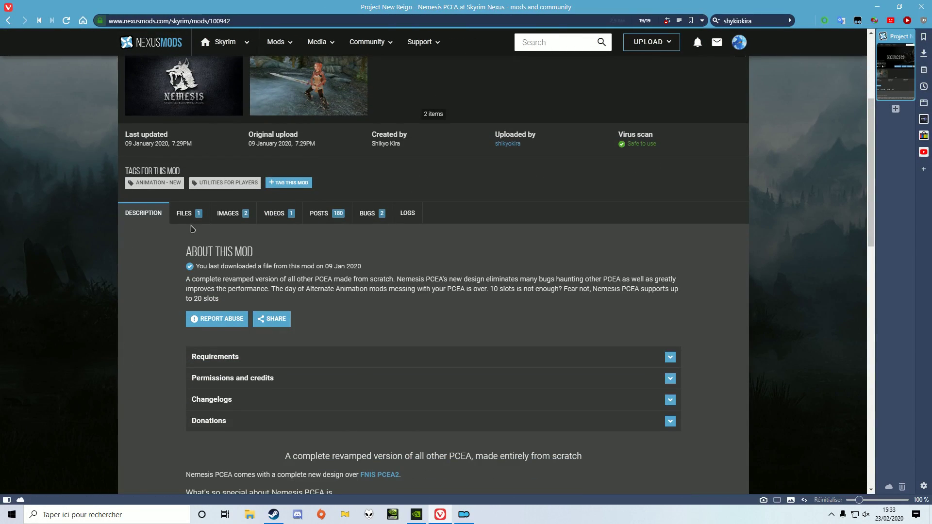
# Step: Show the FILES tab on the Project New Reign - Nemesis PCEA Nexus page
pyautogui.click(183, 213)
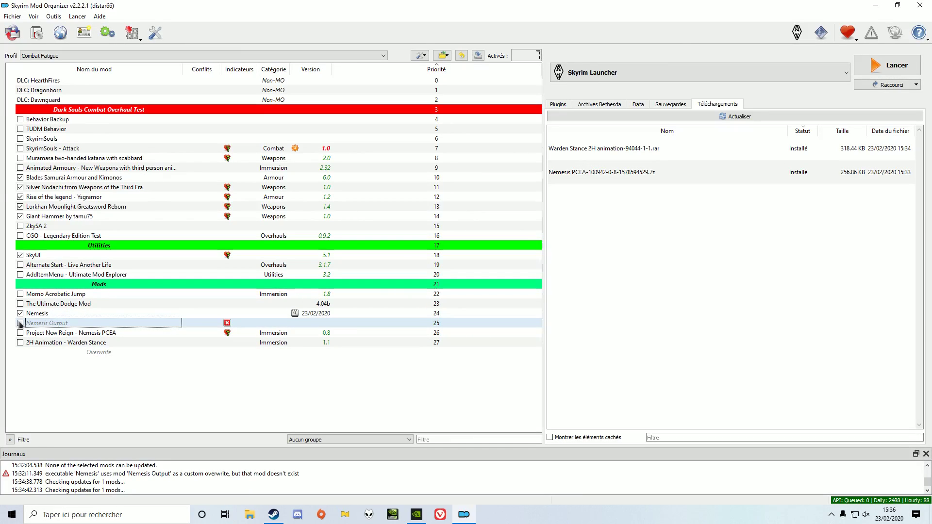
# Step: Enable the Nemesis Output mod at the bottom of the load order
pyautogui.click(21, 333)
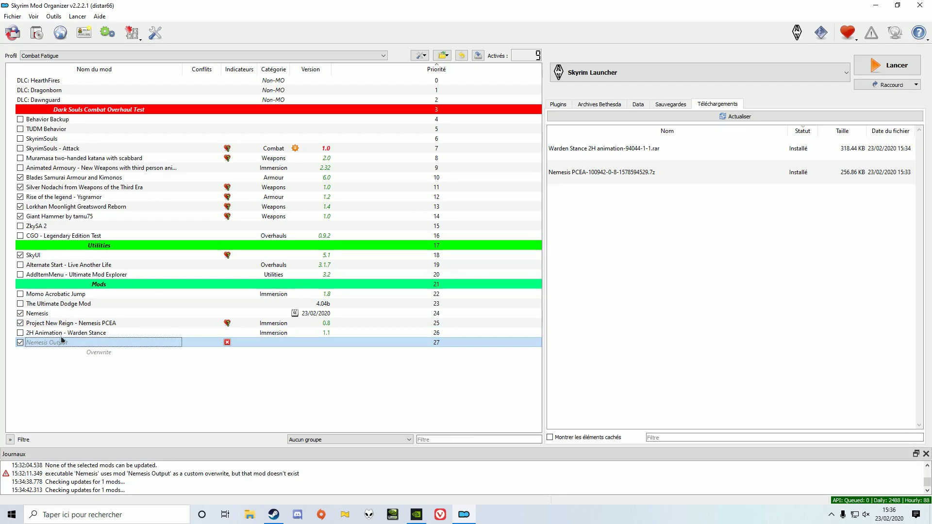
# Step: Browse Warden Stance's meshes\actors\character\animations folder and right-click its HKX files
pyautogui.doubleClick(66, 333)
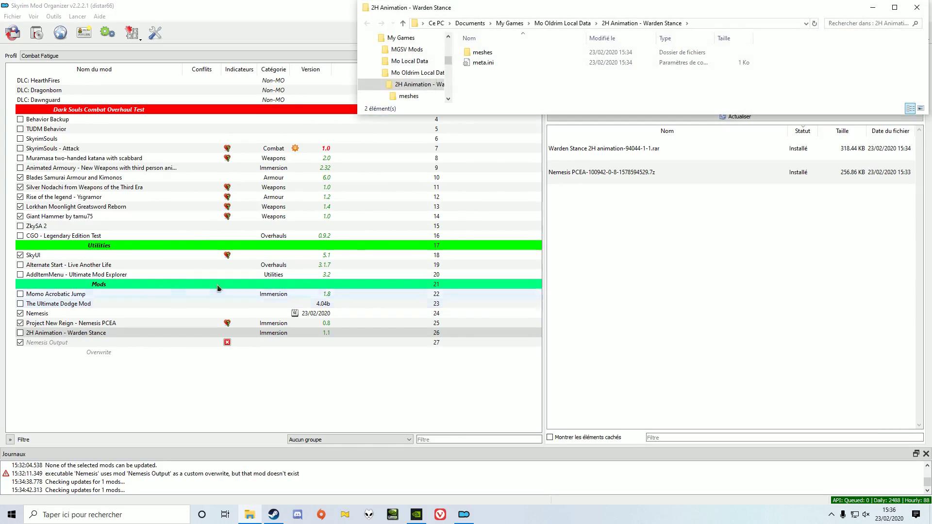
pyautogui.doubleClick(484, 53)
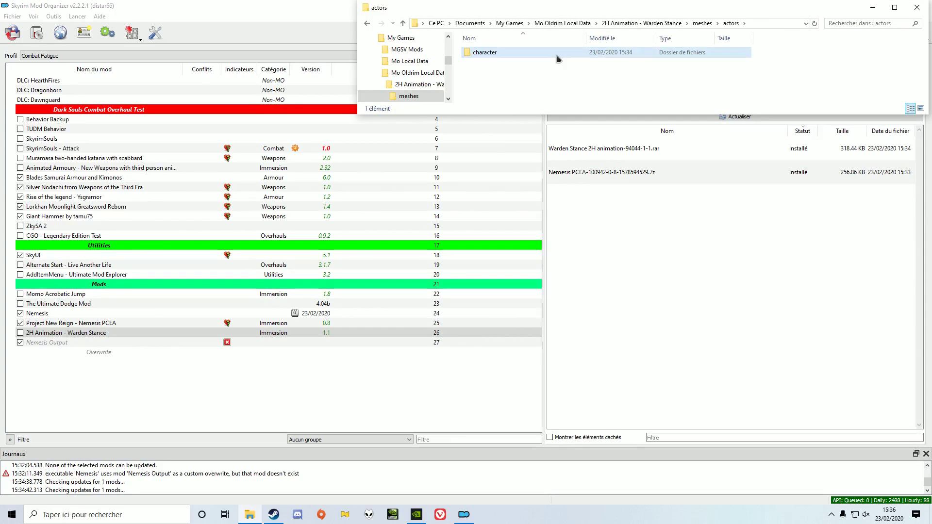
pyautogui.doubleClick(484, 53)
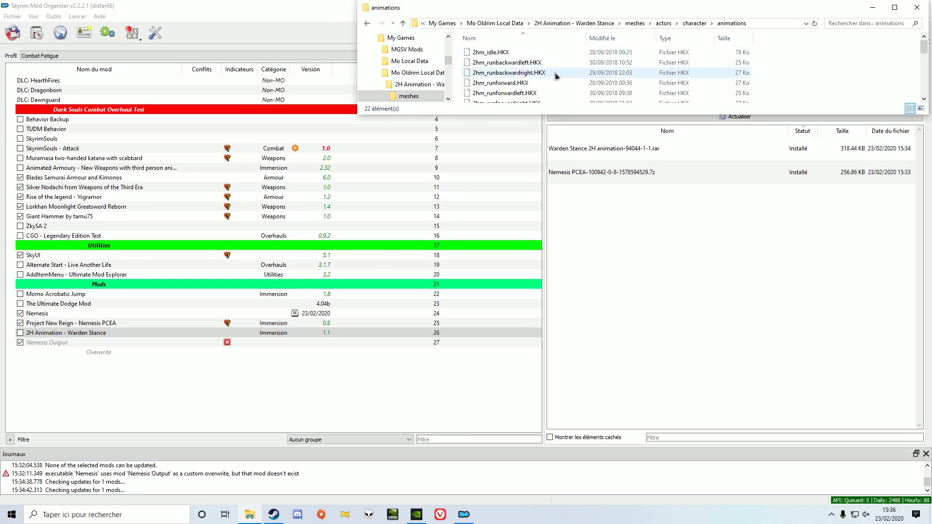
pyautogui.click(505, 67)
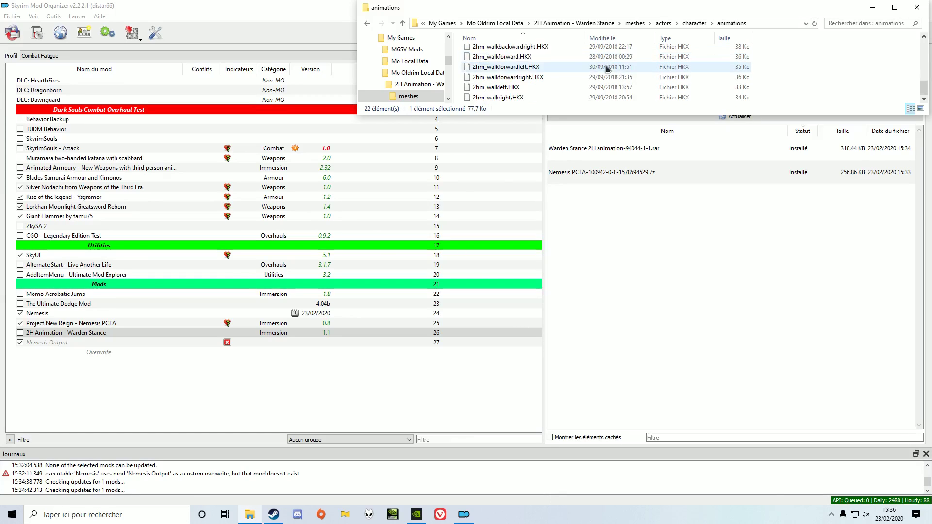
pyautogui.rightClick(505, 66)
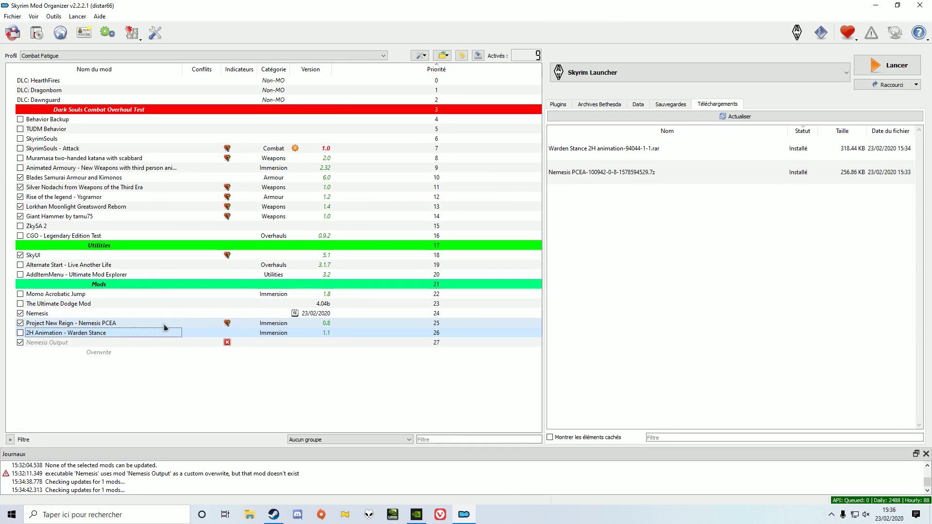
# Step: Create and open a 1Warden folder in Nemesis PCEA's animations\Nemesis_PCEA folder
pyautogui.rightClick(71, 323)
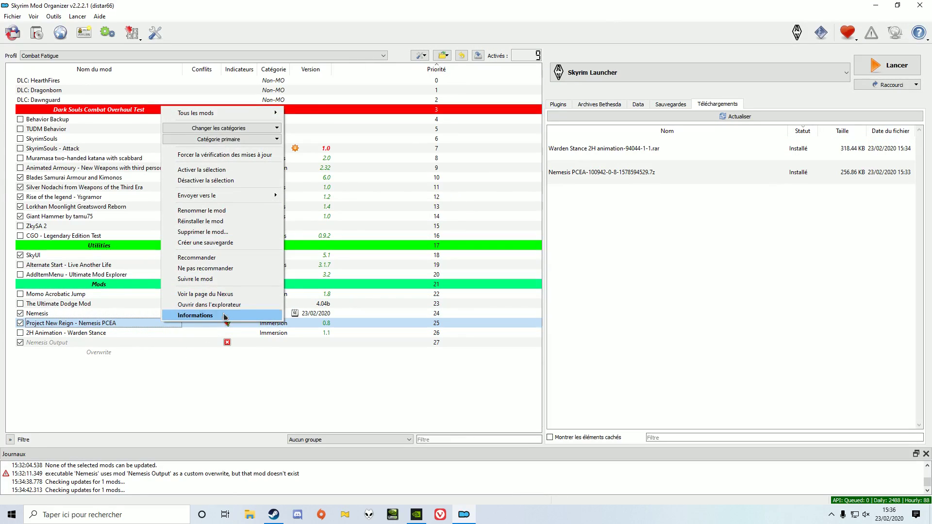
pyautogui.click(209, 304)
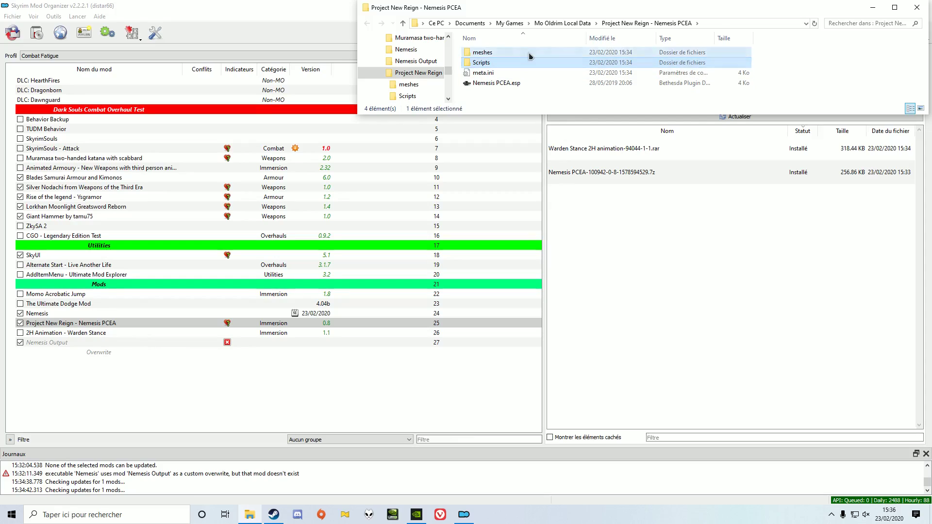
pyautogui.doubleClick(481, 52)
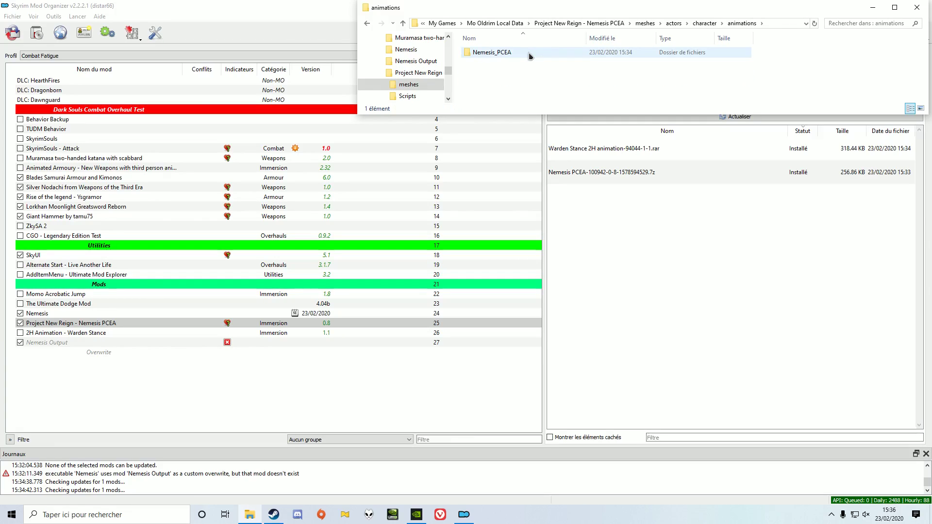
pyautogui.doubleClick(492, 52)
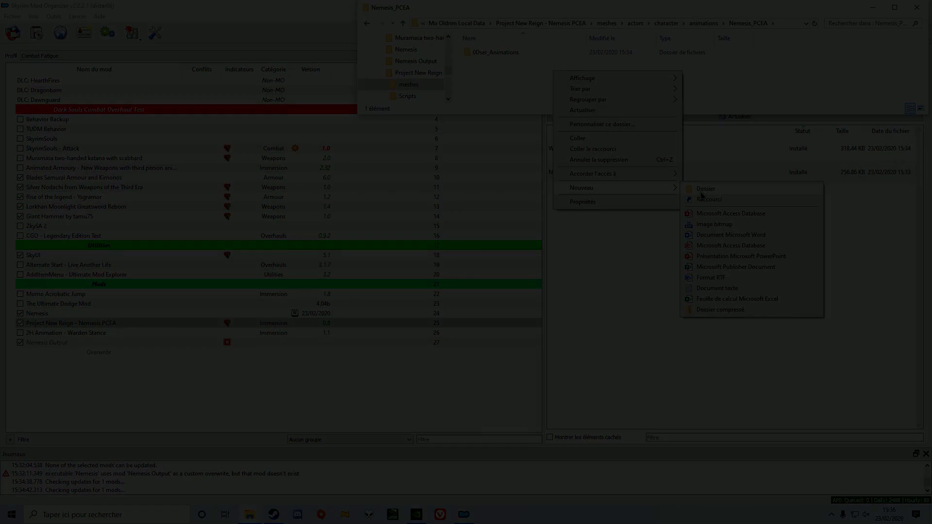
pyautogui.click(706, 189)
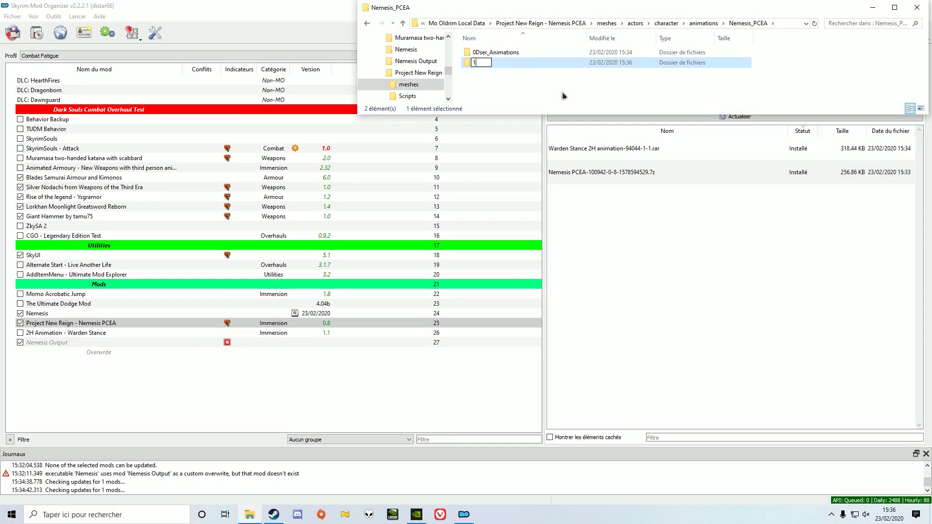
pyautogui.write('Warden')
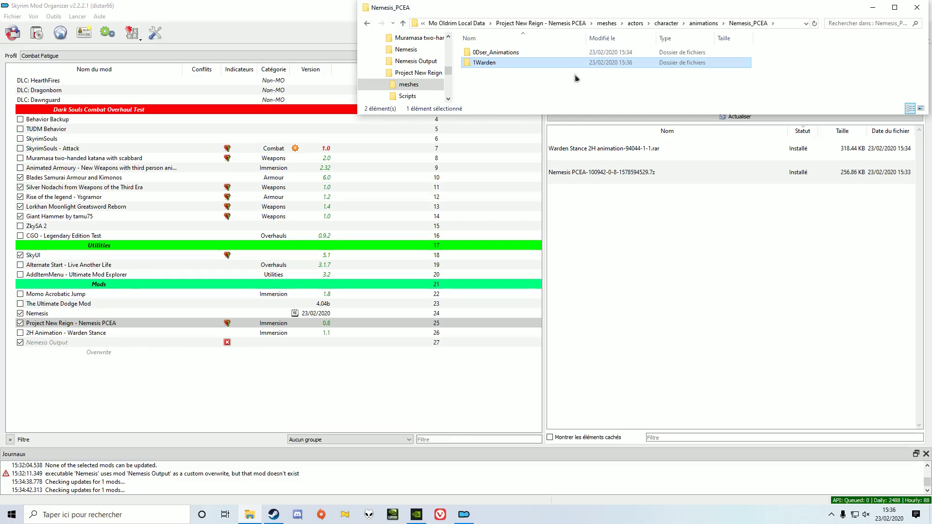
pyautogui.doubleClick(484, 62)
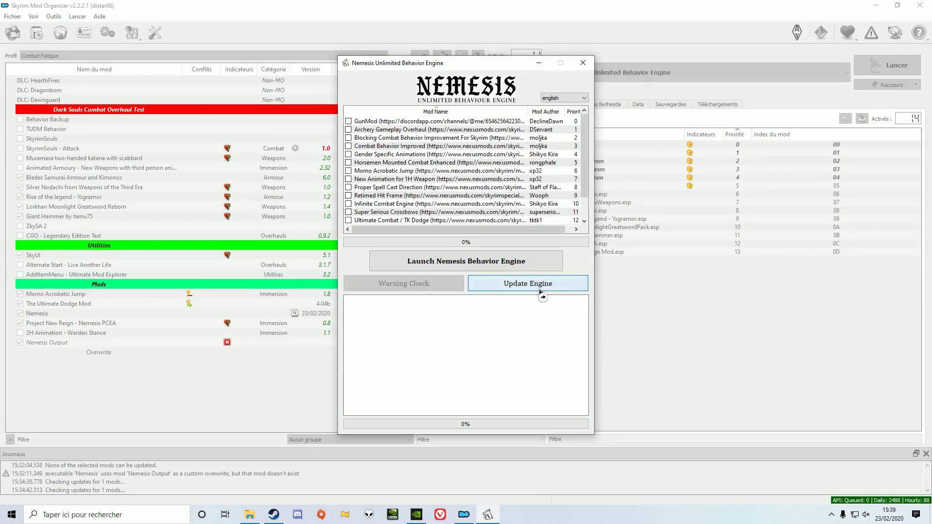
# Step: Update the engine, tick Momo Acrobatic Jump, generate behaviours, and close when finished
pyautogui.click(526, 284)
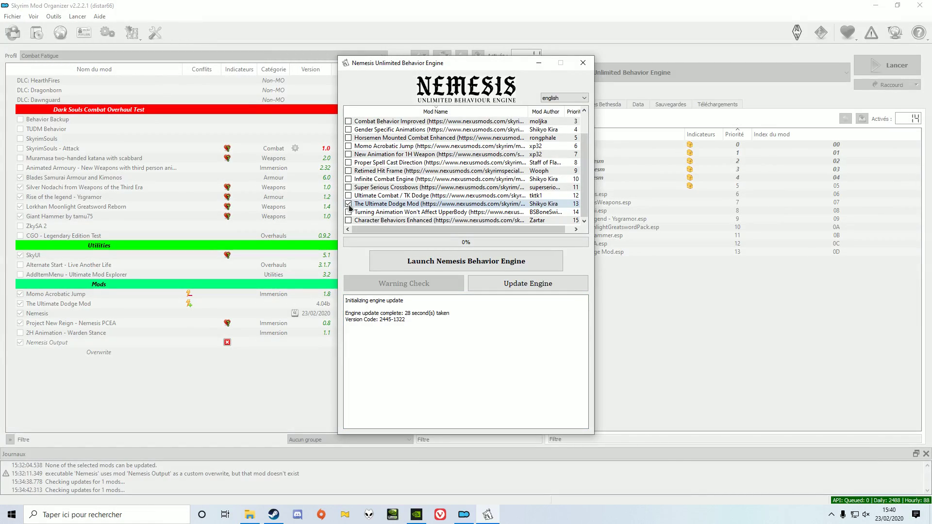
pyautogui.click(349, 146)
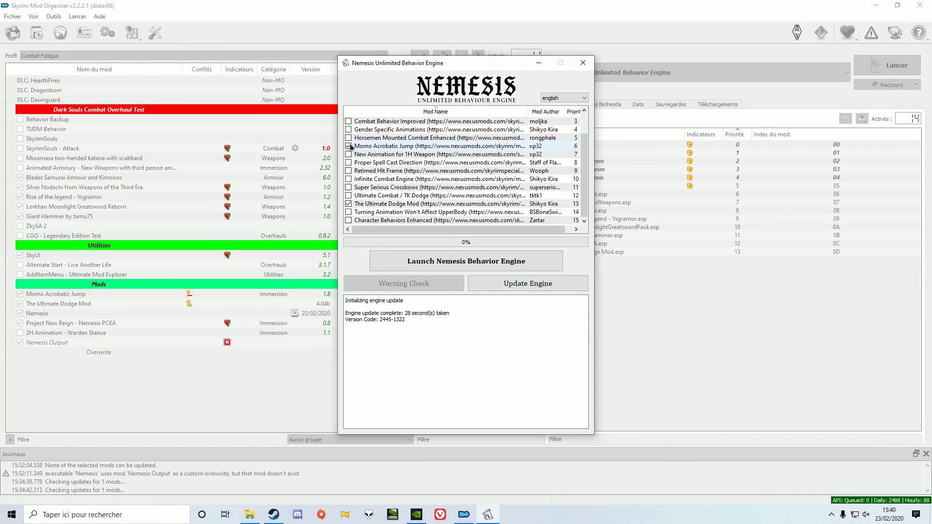
pyautogui.click(527, 283)
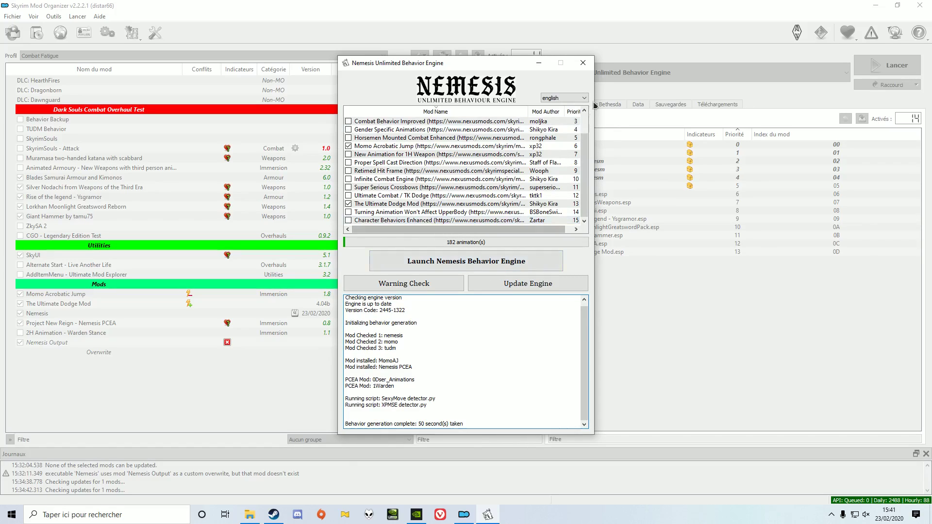
pyautogui.click(582, 63)
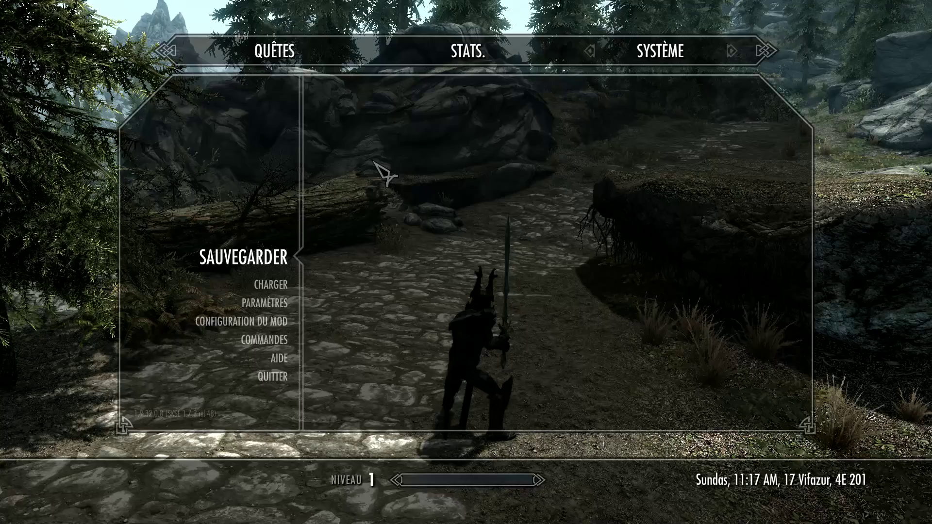
# Step: Confirm Nemesis PCEA's Animation Pack(s) list 1Warden in Configuration du mod, then exit
pyautogui.click(264, 340)
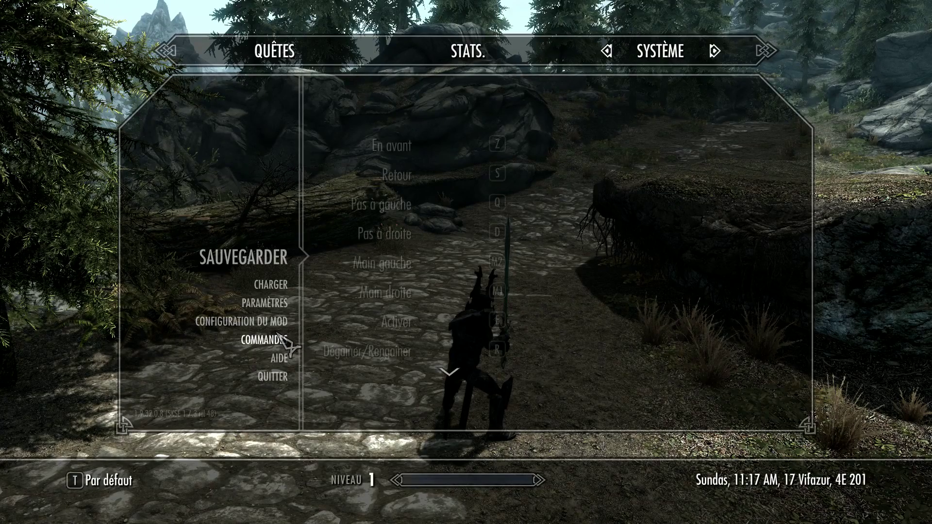
pyautogui.click(240, 321)
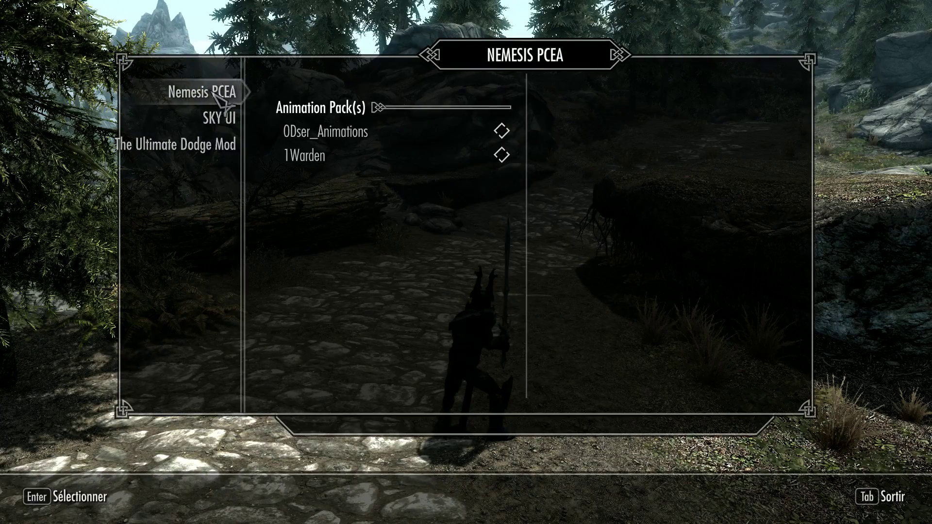
pyautogui.press('Tab')
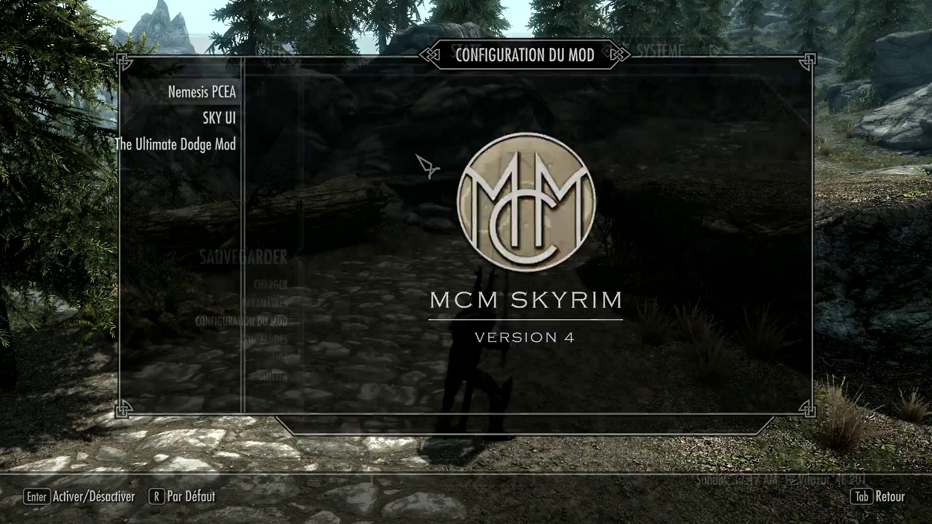
pyautogui.press('tab')
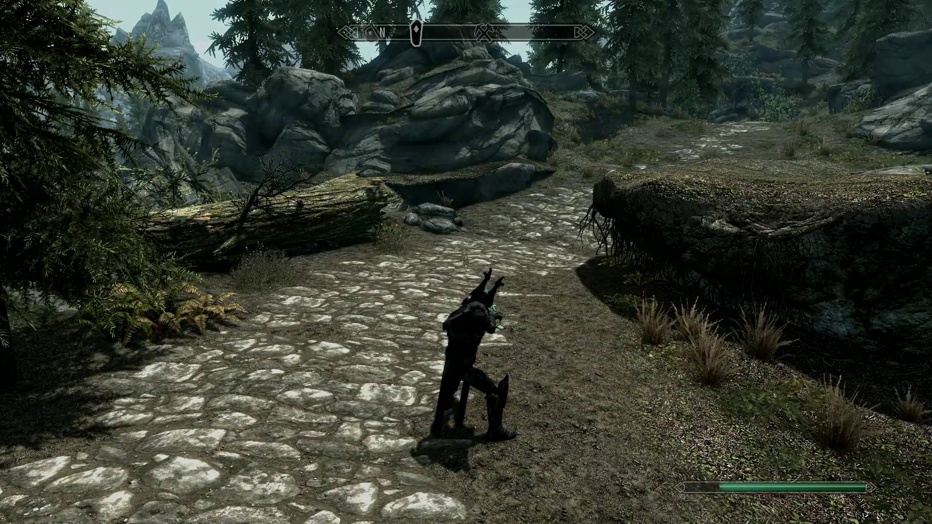